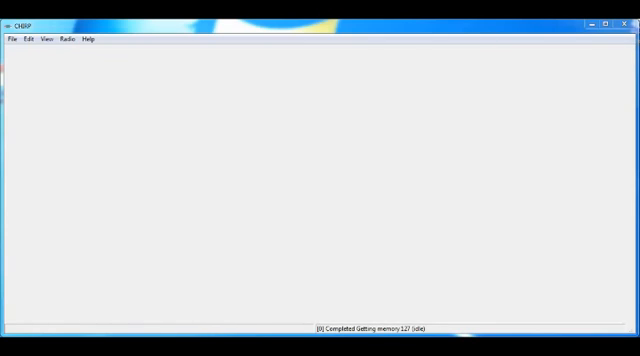
Start a download from a Baofeng BF-F8HP on COM3 and accept the experimental-driver warning
{"action": "left_click", "coordinate": [8, 40]}
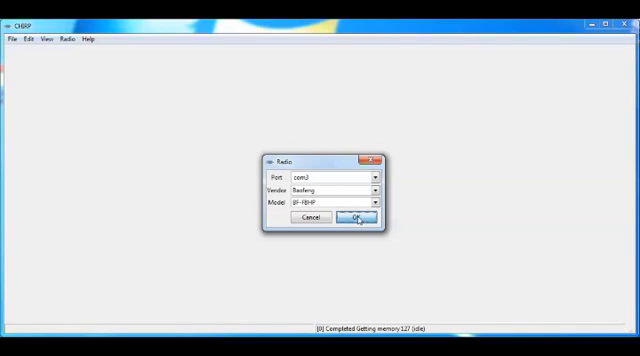
{"action": "left_click", "coordinate": [352, 218]}
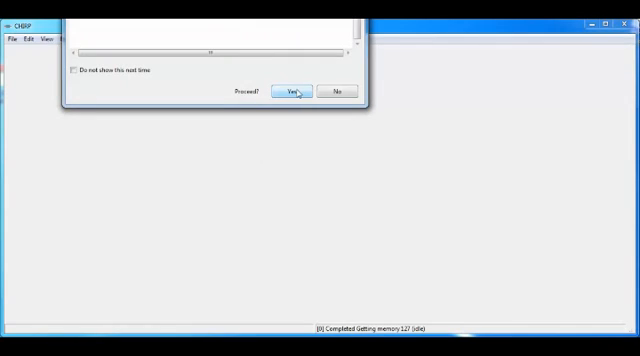
{"action": "left_click", "coordinate": [292, 92]}
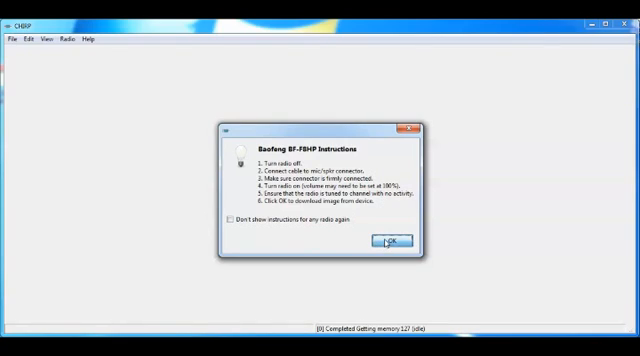
Acknowledge the connection instructions so CHIRP clones the BF-F8HP's memory channels
{"action": "left_click", "coordinate": [390, 240]}
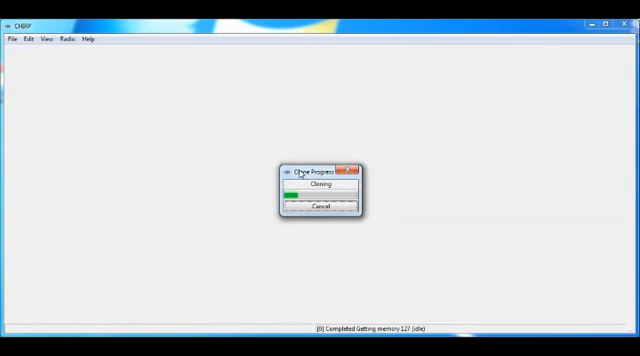
{"action": "mouse_move", "coordinate": [396, 200]}
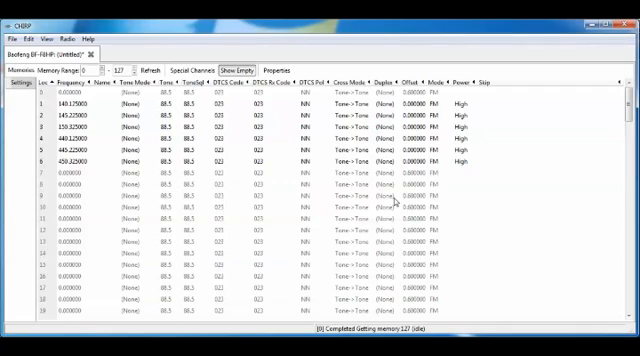
{"action": "mouse_move", "coordinate": [396, 200]}
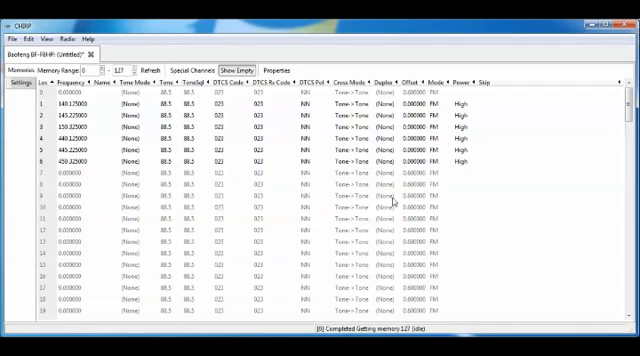
{"action": "mouse_move", "coordinate": [500, 172]}
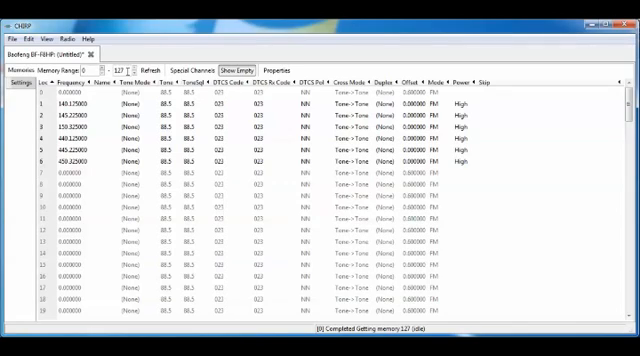
{"action": "mouse_move", "coordinate": [176, 76]}
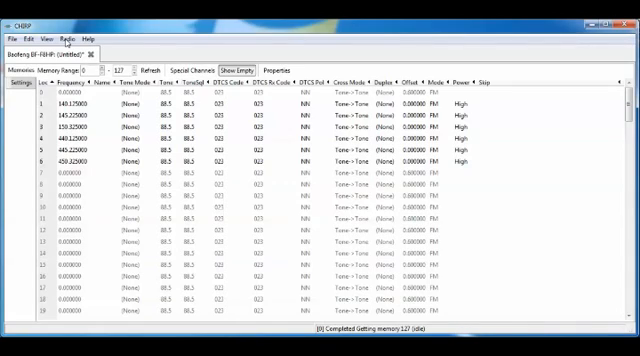
Save the downloaded BF-F8HP memory as an image file
{"action": "left_click", "coordinate": [8, 24]}
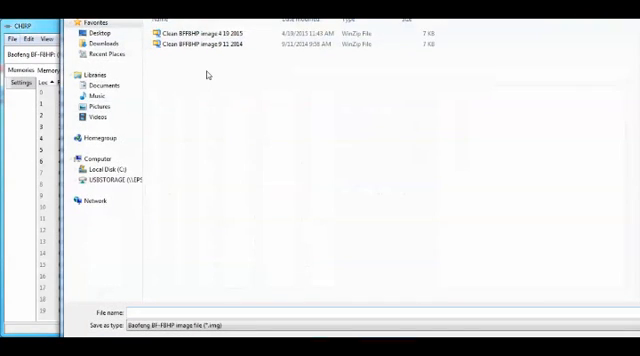
{"action": "left_click", "coordinate": [230, 36]}
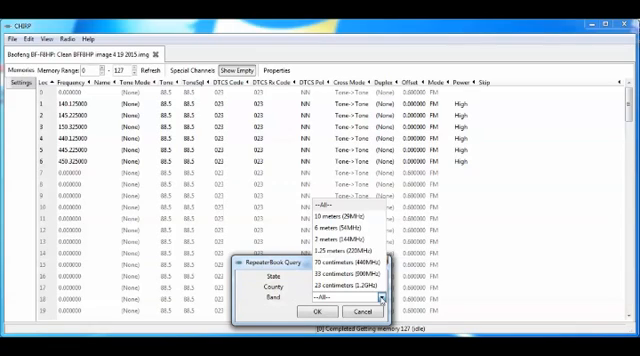
{"action": "mouse_move", "coordinate": [380, 300]}
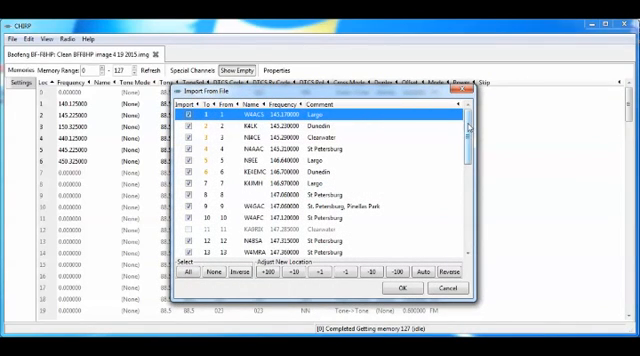
Scroll through the RepeaterBook import list to review repeaters to tick
{"action": "scroll", "scroll_direction": "down", "scroll_amount": 3}
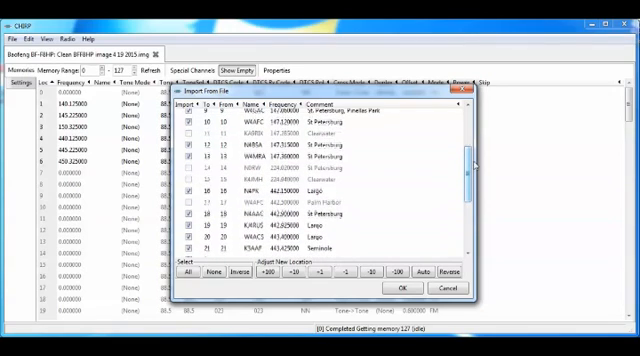
{"action": "scroll", "scroll_direction": "down", "scroll_amount": 3}
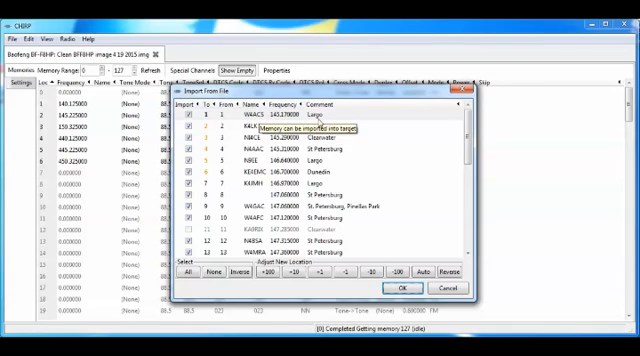
{"action": "mouse_move", "coordinate": [320, 122]}
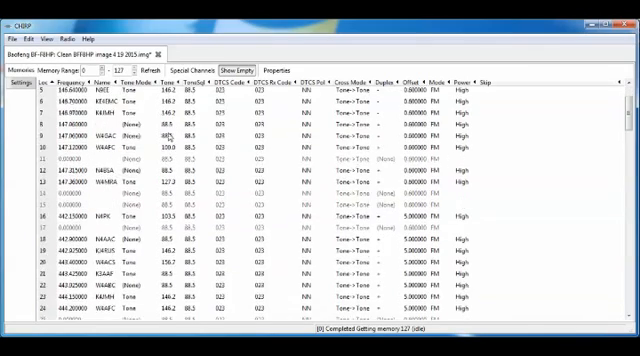
{"action": "scroll", "scroll_direction": "down", "scroll_amount": 3}
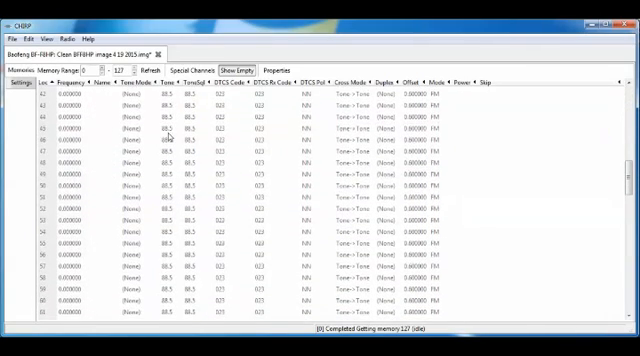
{"action": "scroll", "scroll_direction": "down", "scroll_amount": 3}
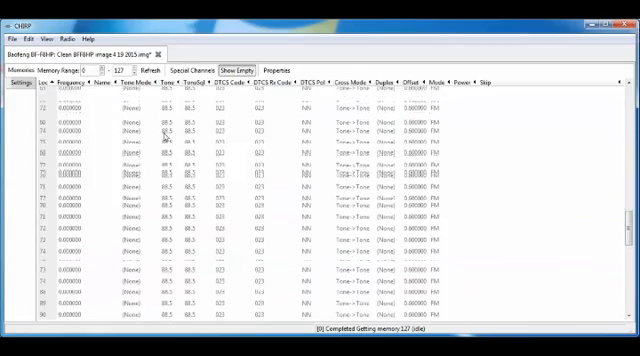
{"action": "scroll", "scroll_direction": "down", "scroll_amount": 3}
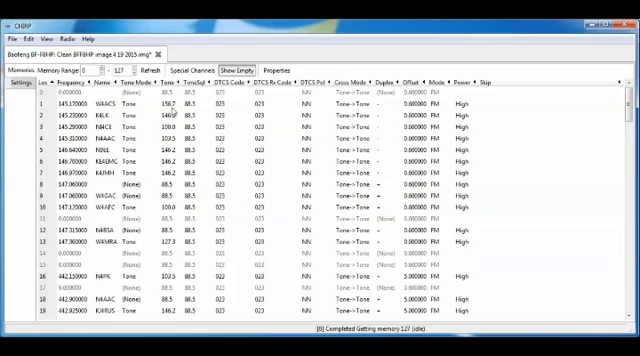
{"action": "mouse_move", "coordinate": [280, 144]}
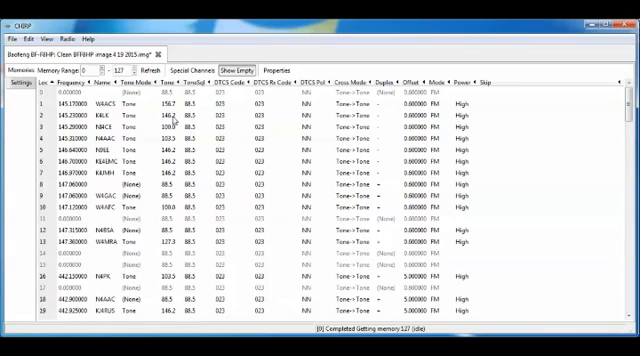
{"action": "mouse_move", "coordinate": [176, 120]}
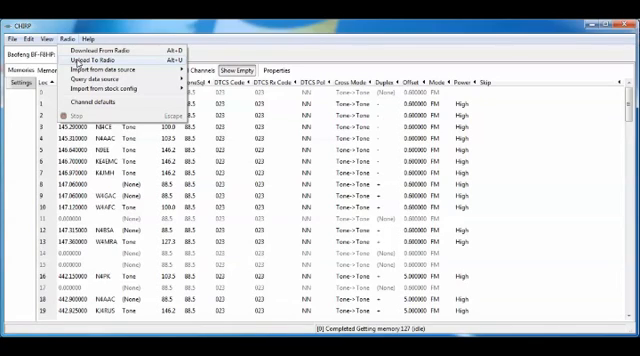
Upload the filled channel list to the BF-F8HP and confirm the instructions to begin cloning
{"action": "left_click", "coordinate": [104, 58]}
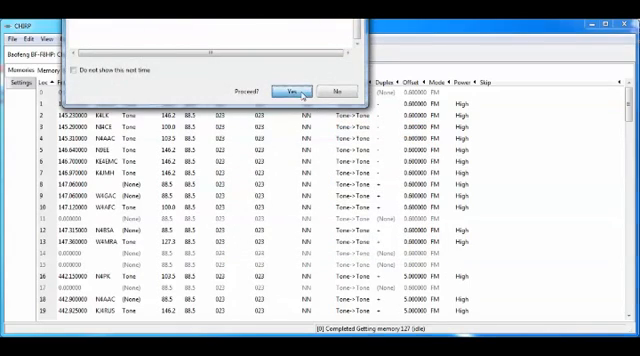
{"action": "left_click", "coordinate": [288, 92]}
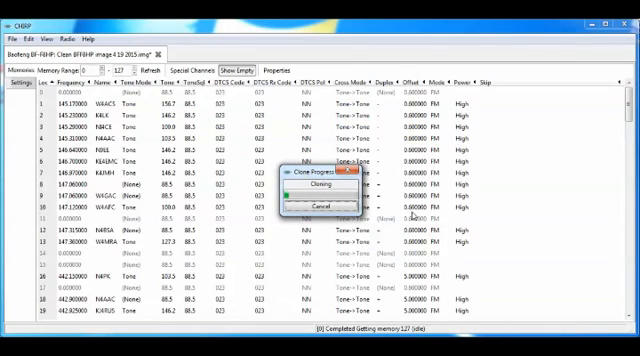